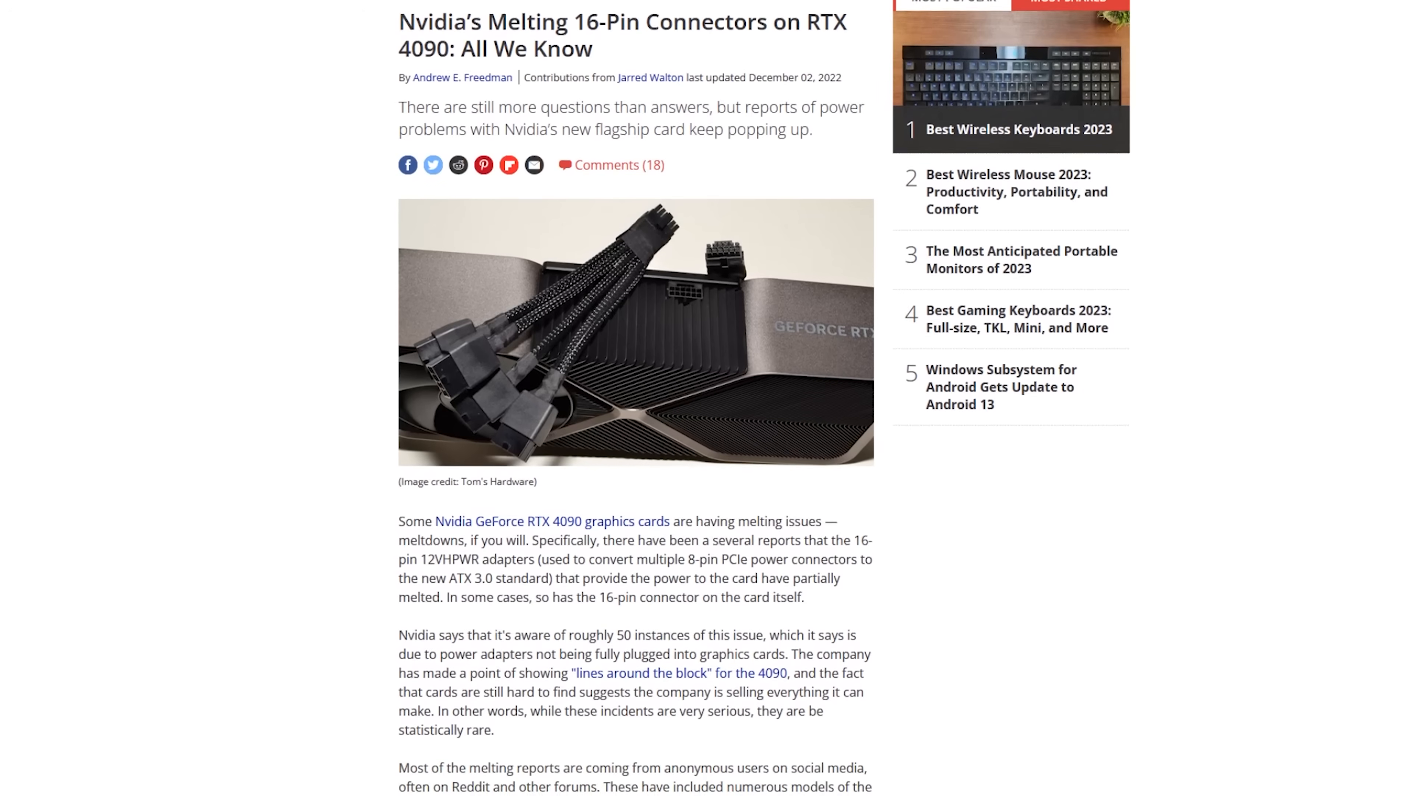
pyautogui.scroll(-3)
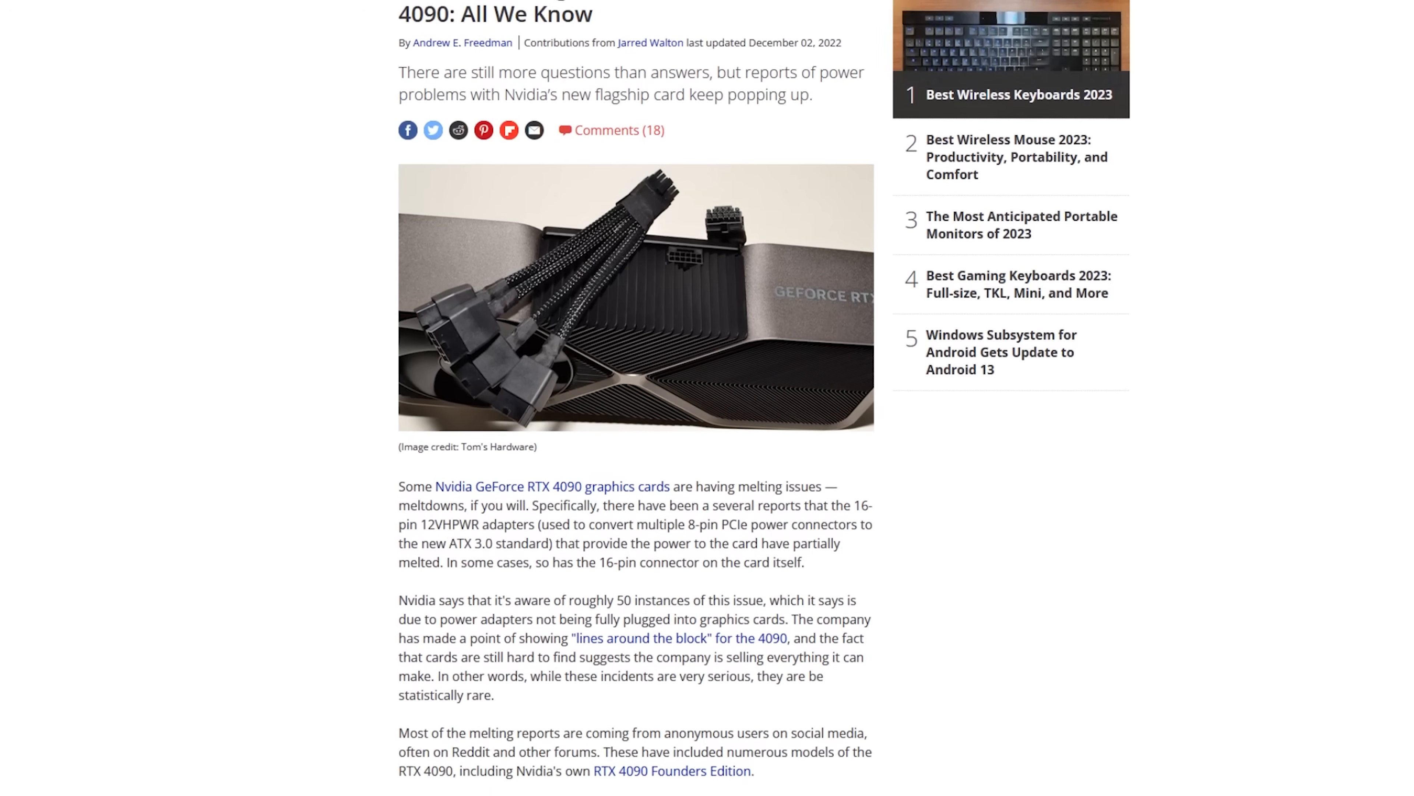
pyautogui.scroll(-3)
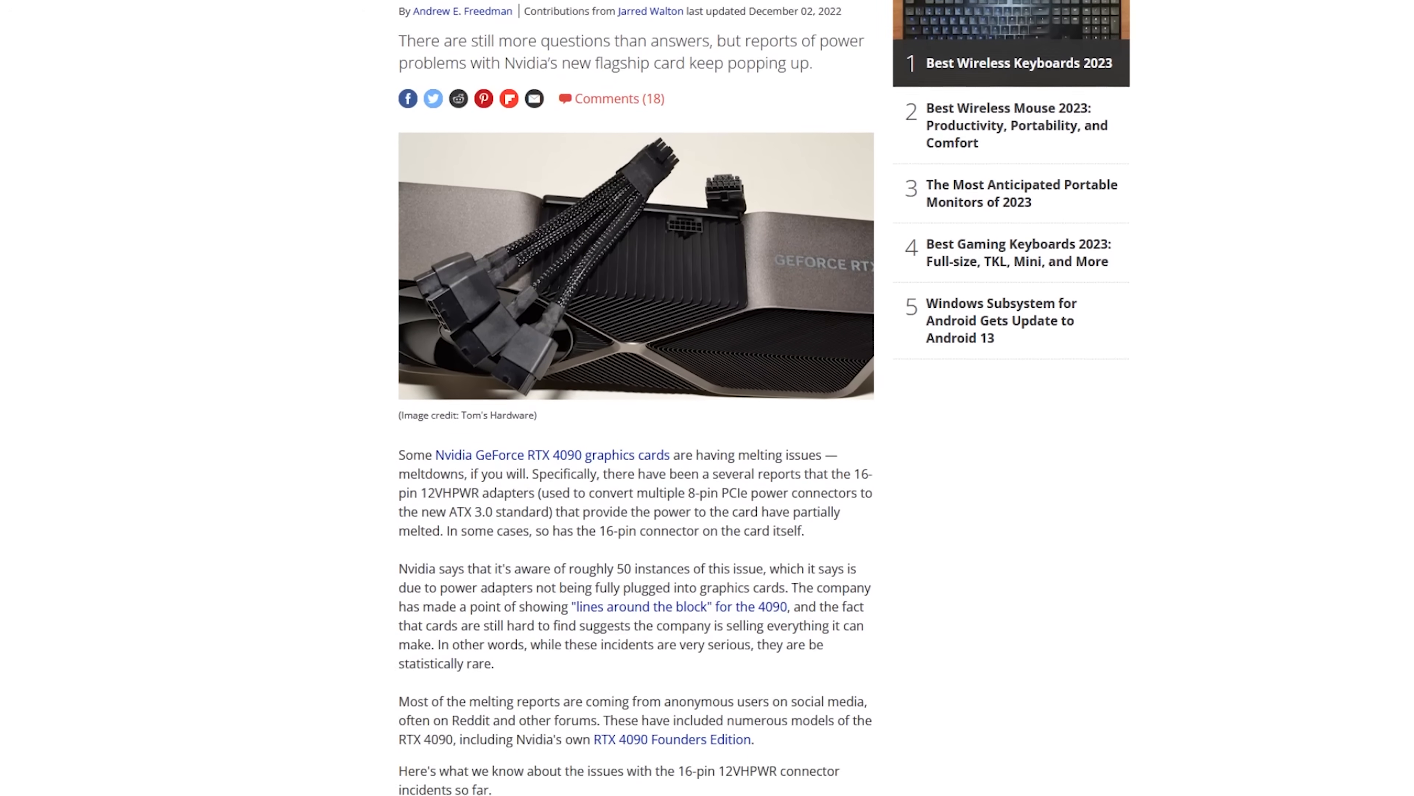
pyautogui.scroll(-3)
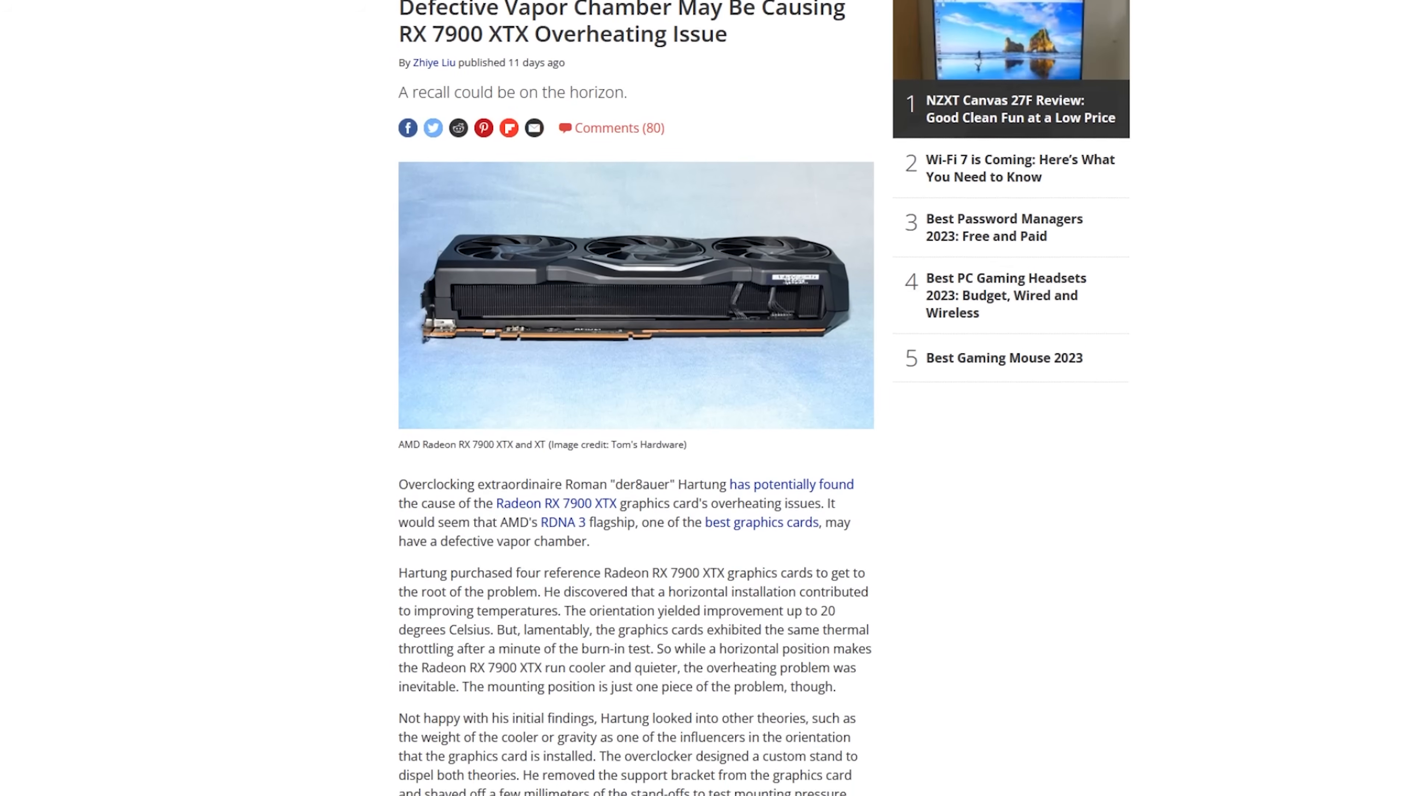
pyautogui.scroll(-3)
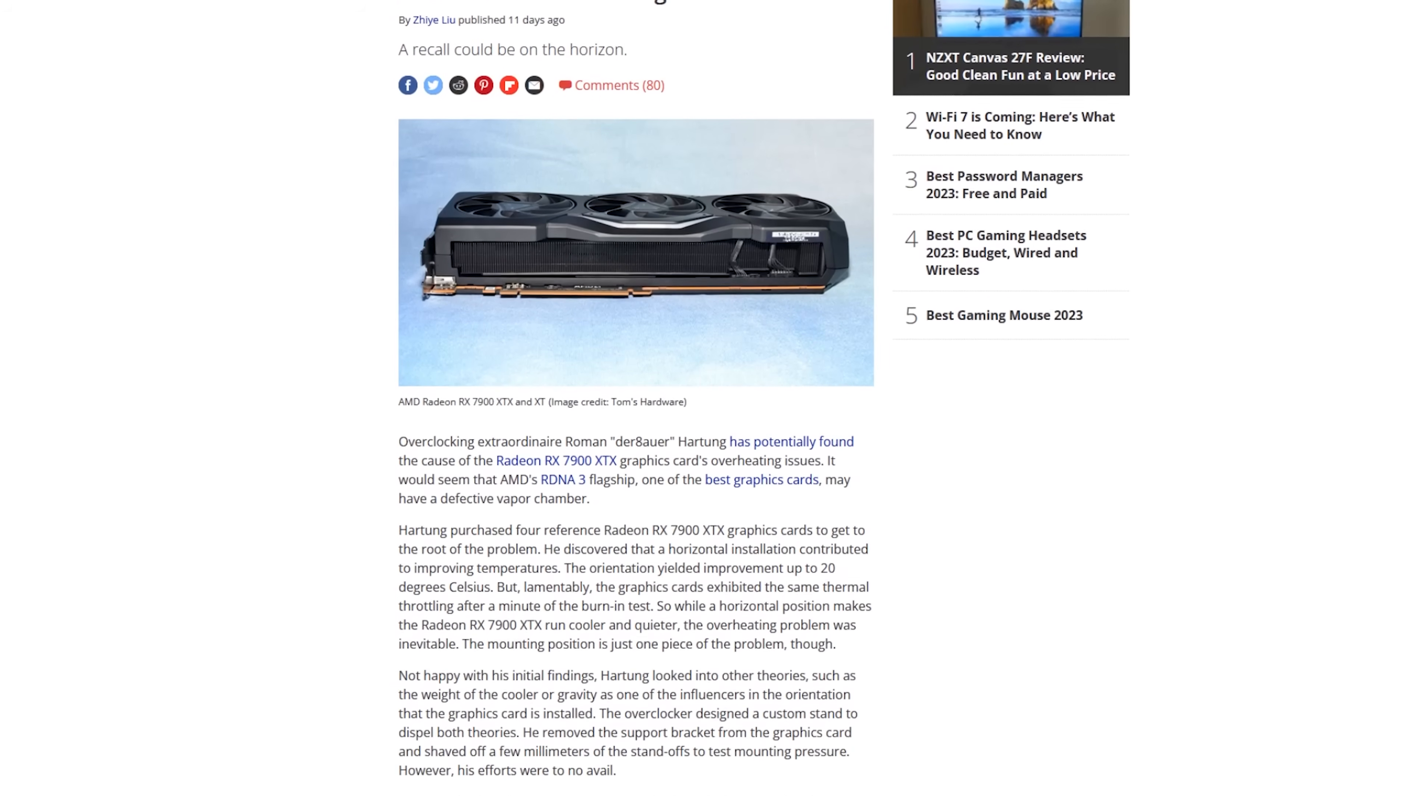
pyautogui.scroll(-3)
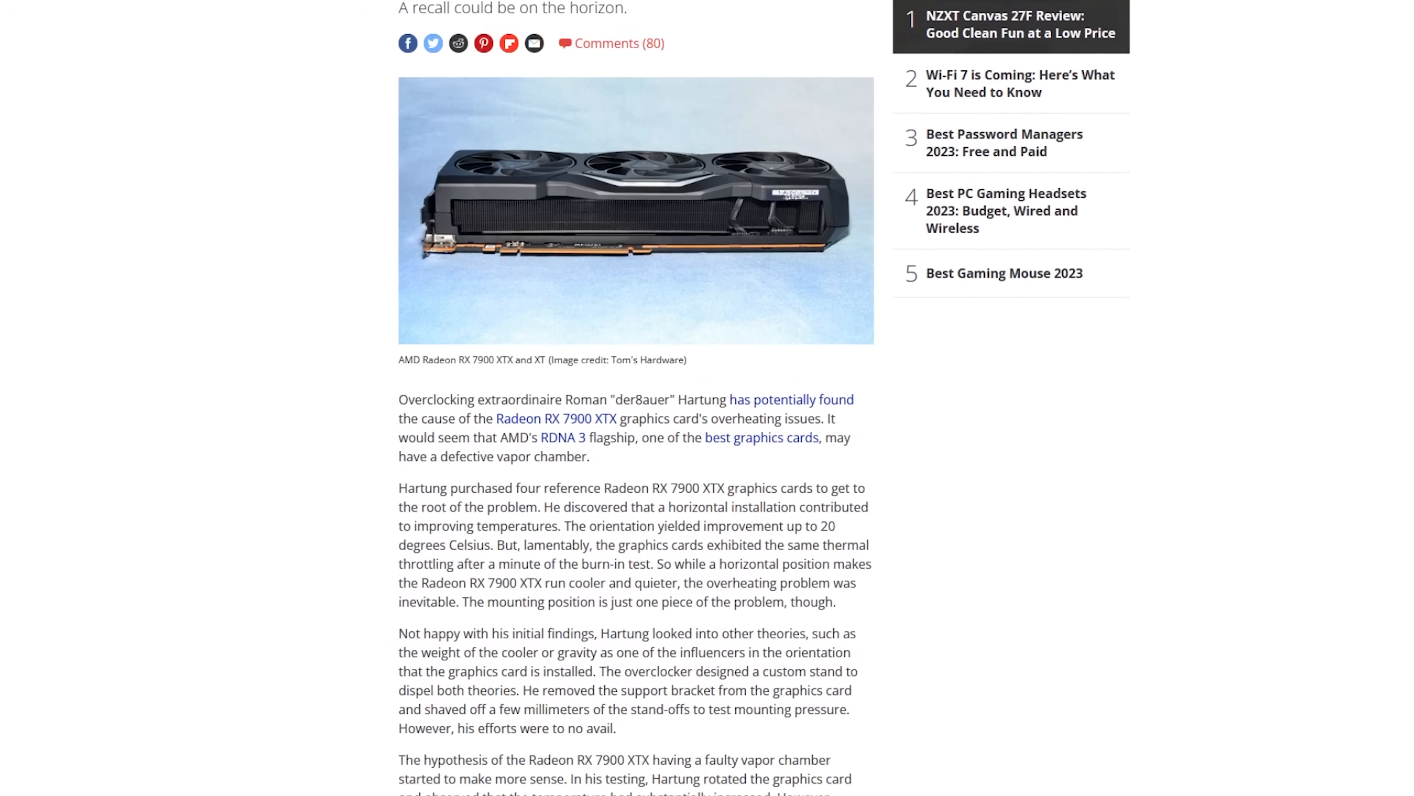
pyautogui.scroll(-3)
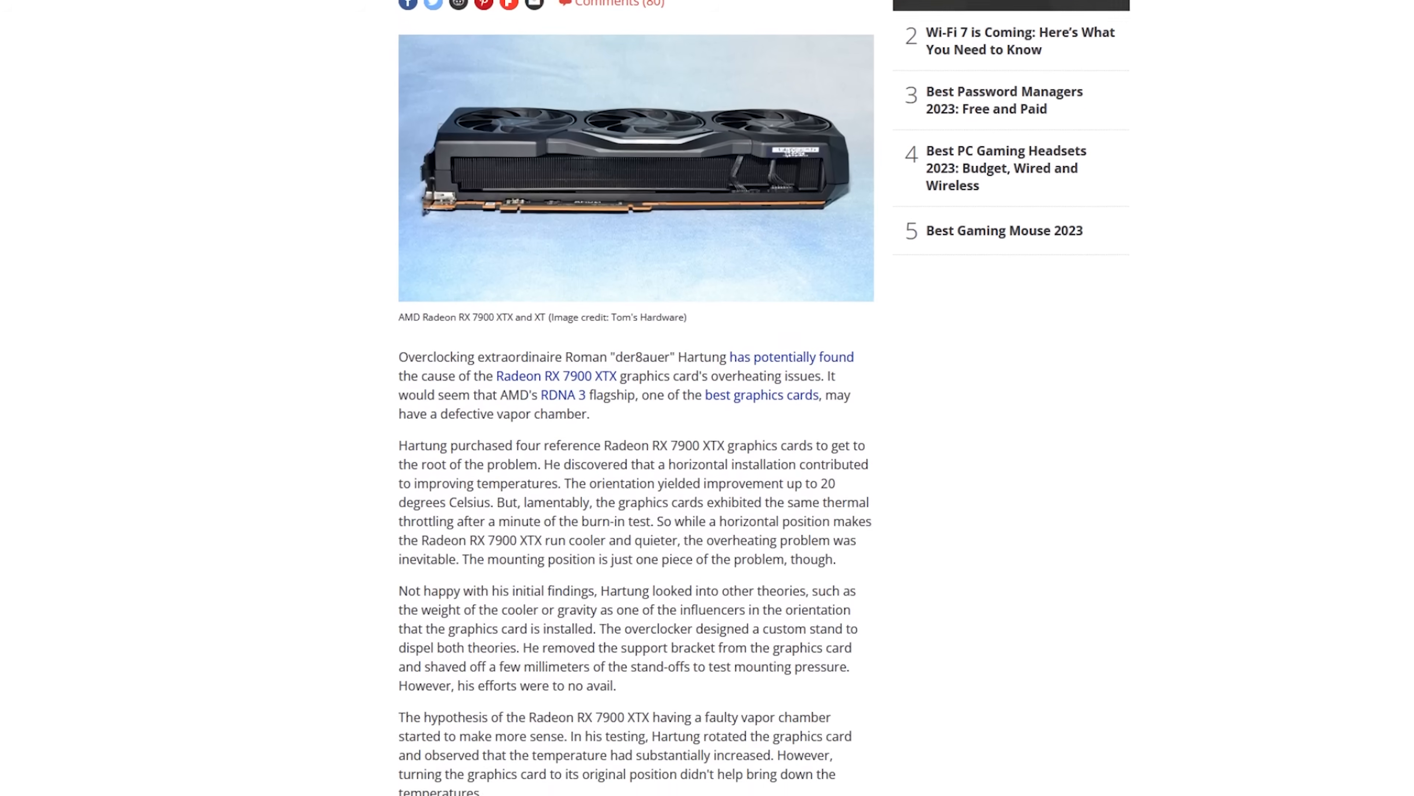
pyautogui.scroll(-3)
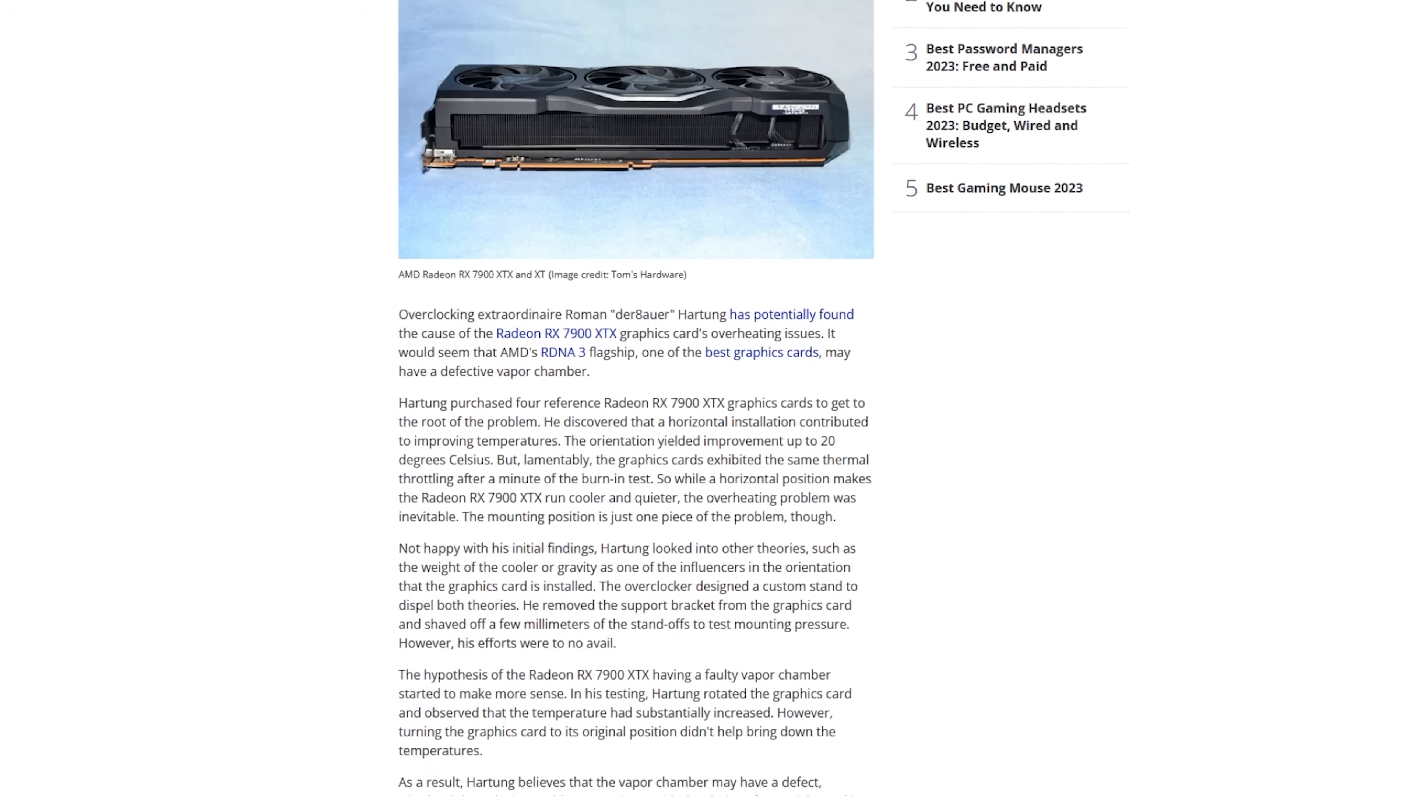
pyautogui.scroll(-3)
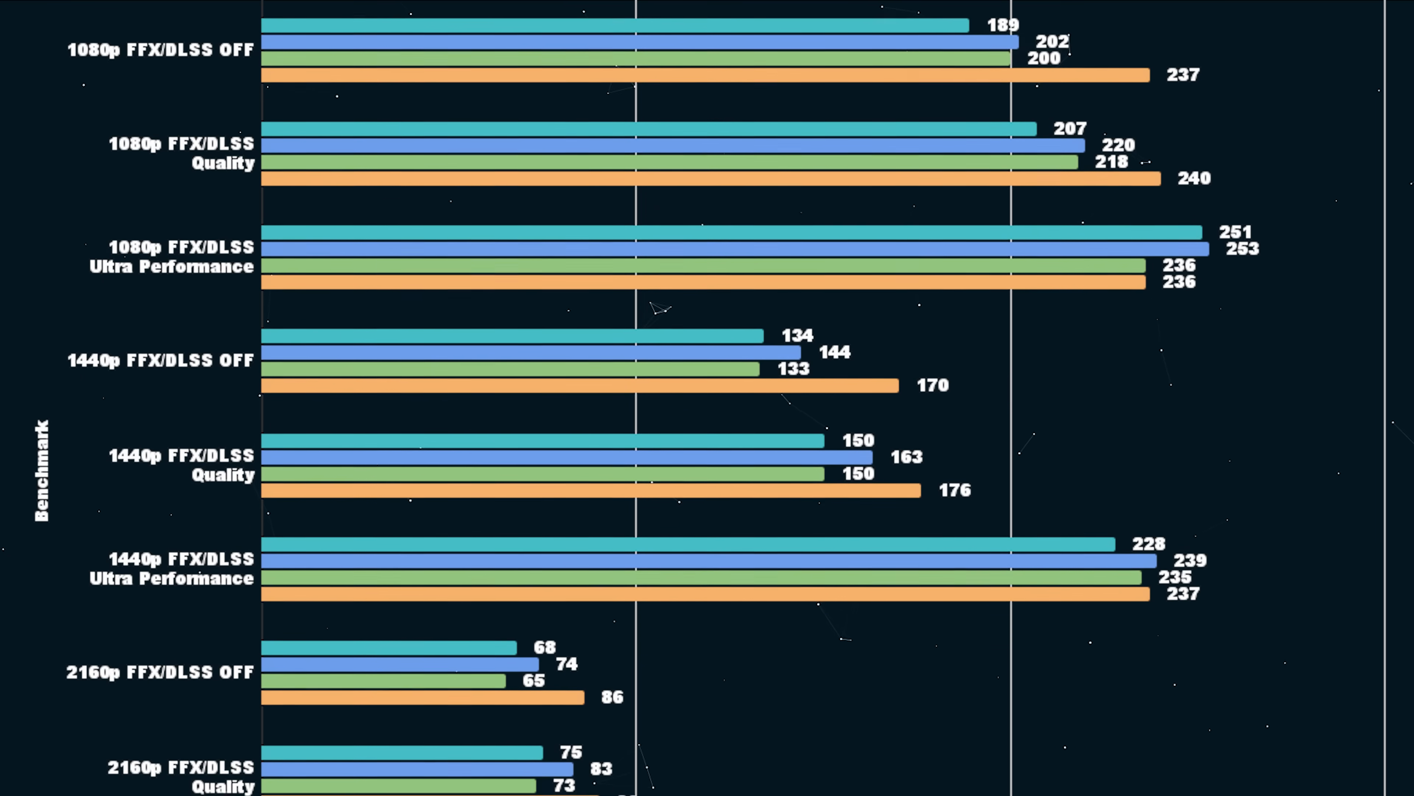
pyautogui.scroll(-3)
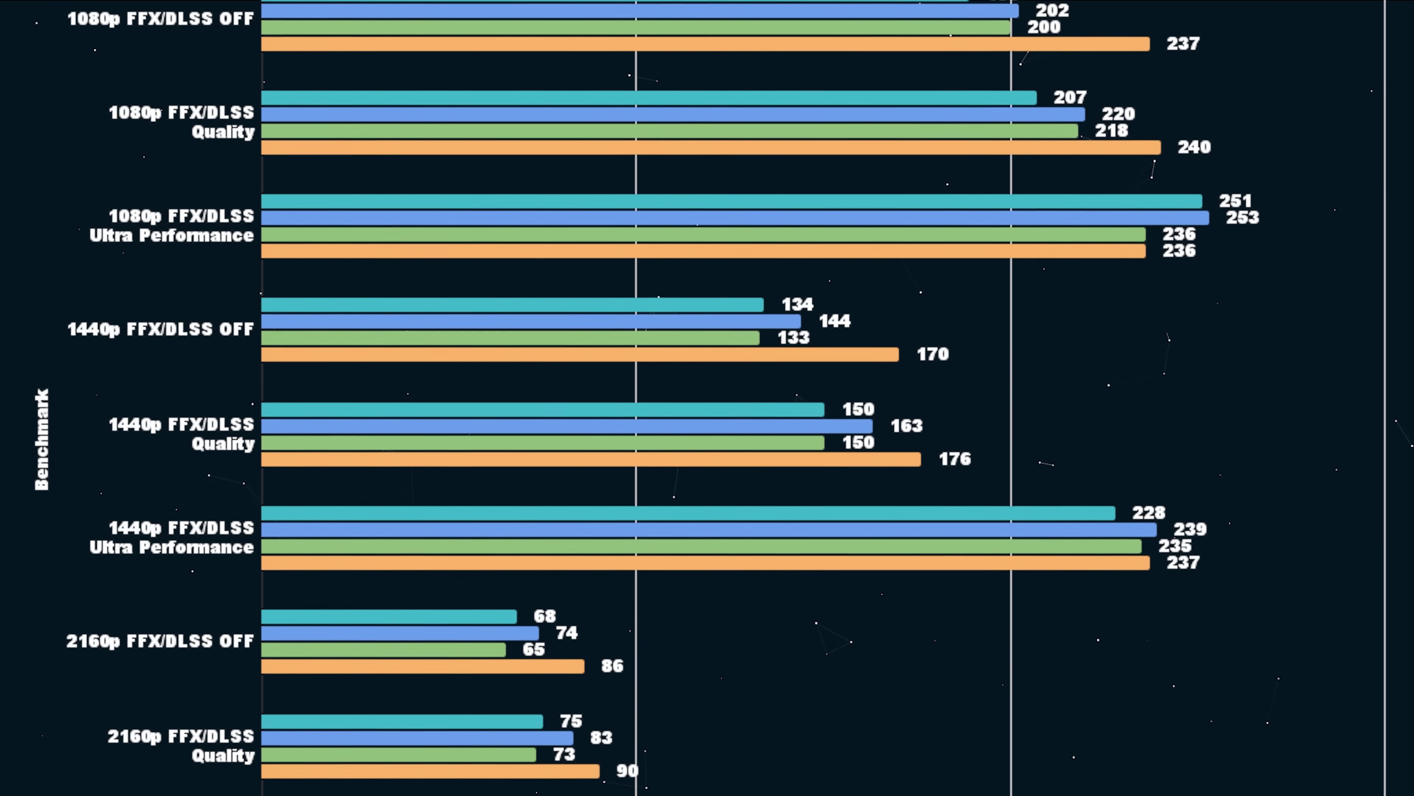
pyautogui.scroll(-3)
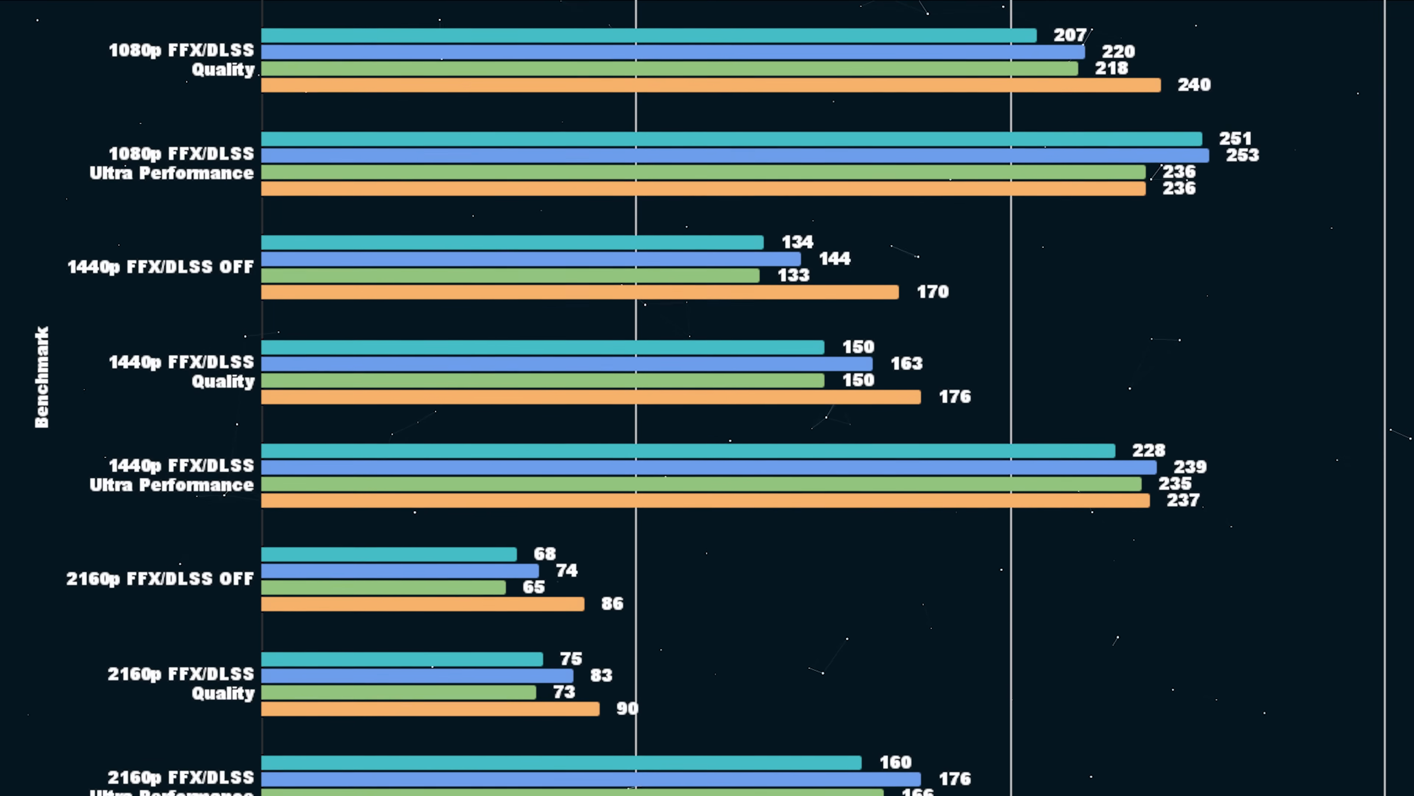
pyautogui.scroll(-3)
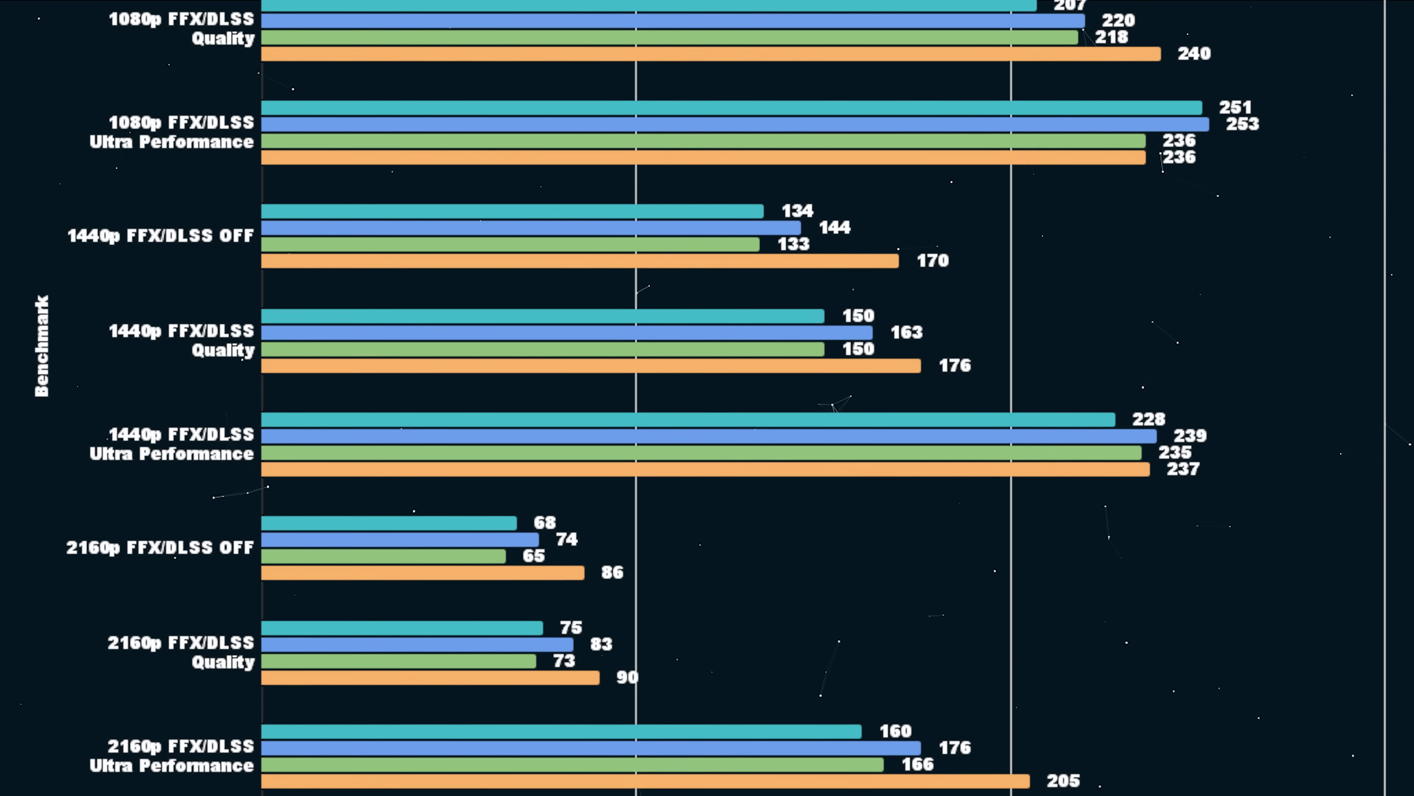
pyautogui.scroll(-3)
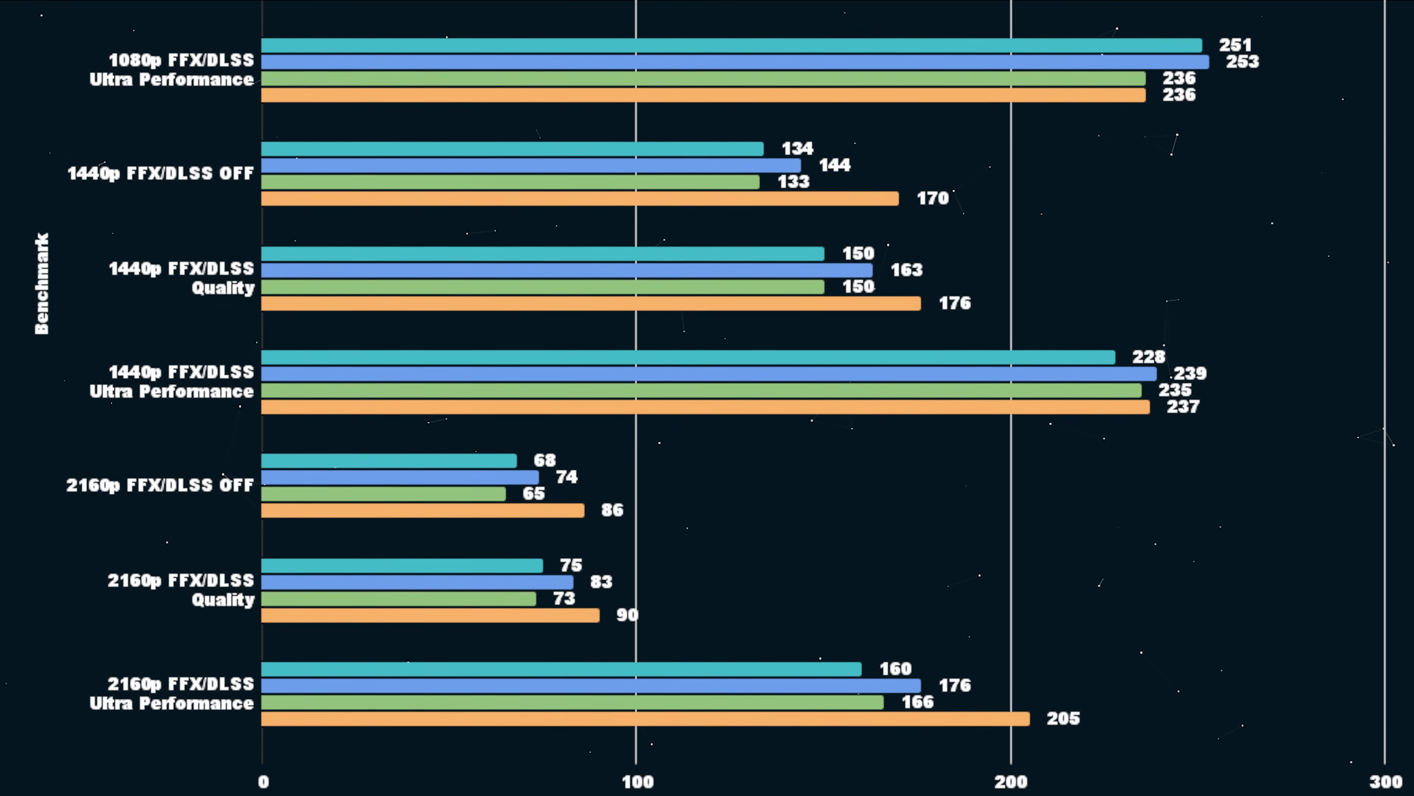
pyautogui.scroll(-3)
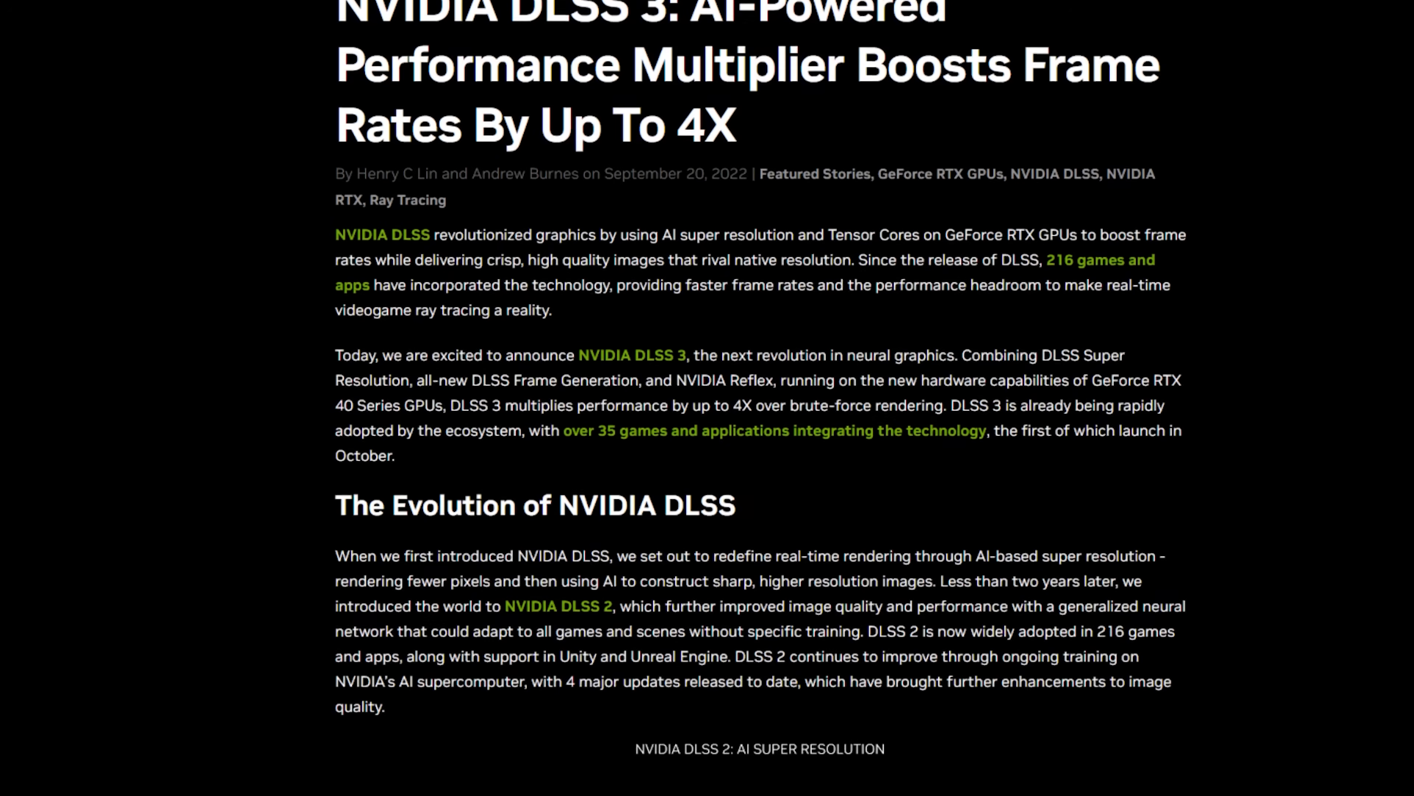
pyautogui.scroll(-3)
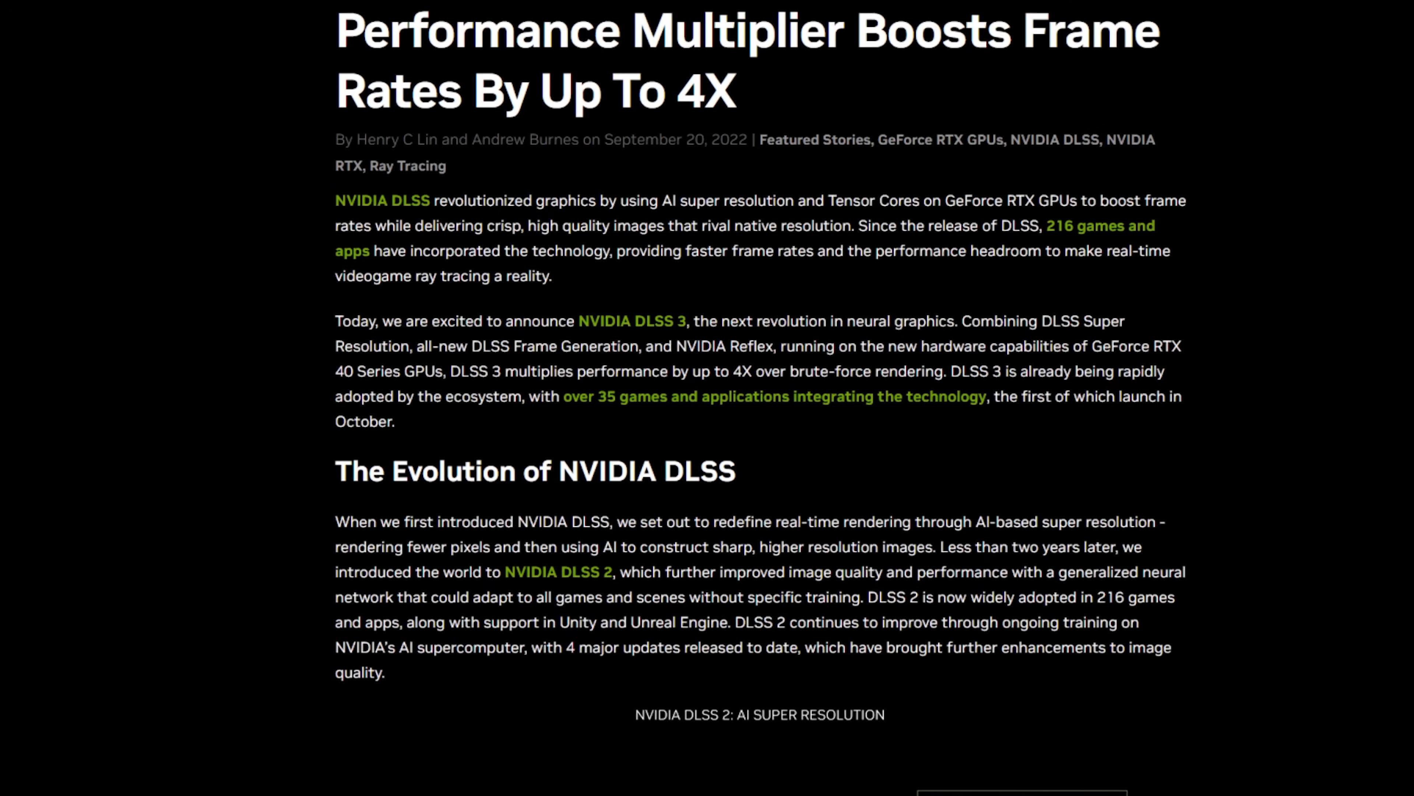
pyautogui.scroll(-3)
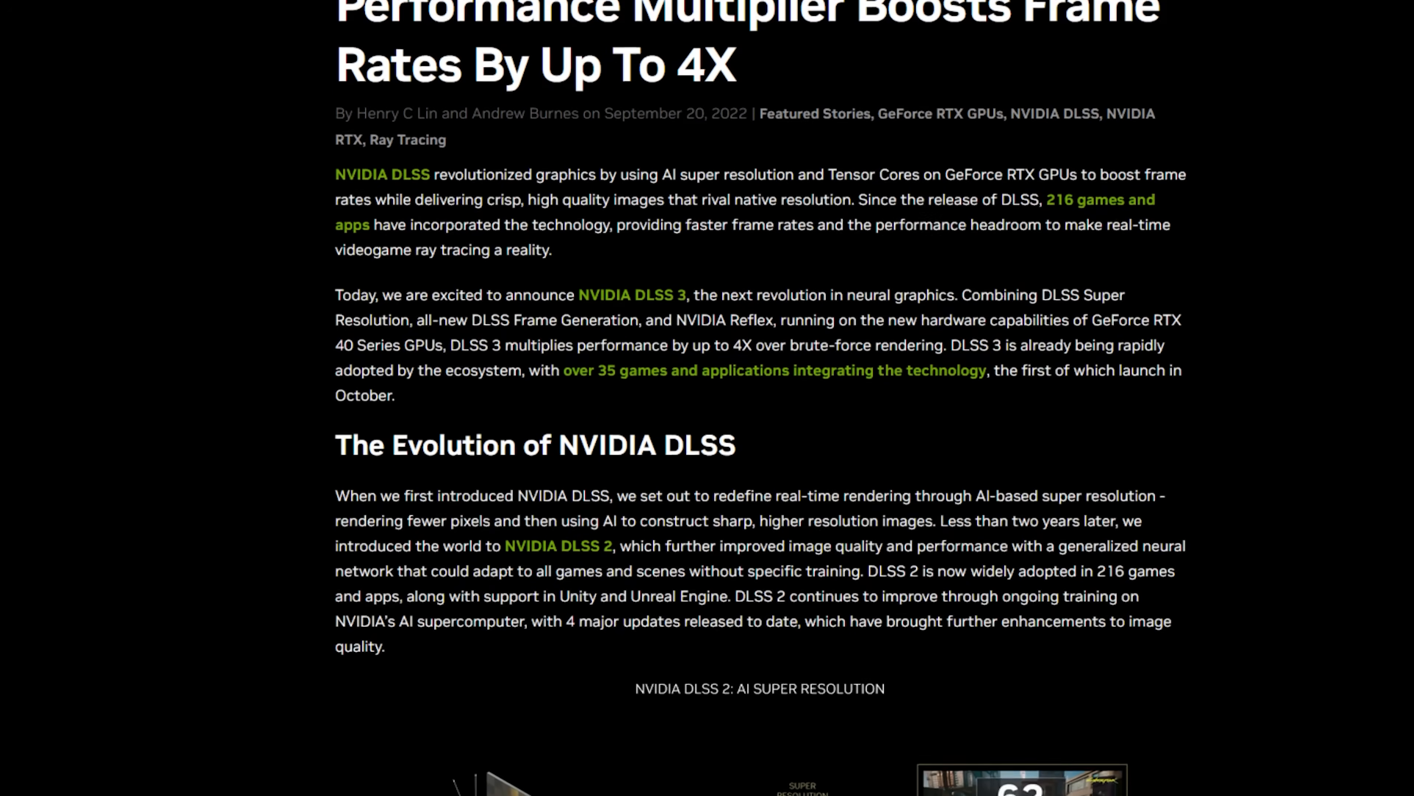
pyautogui.scroll(-3)
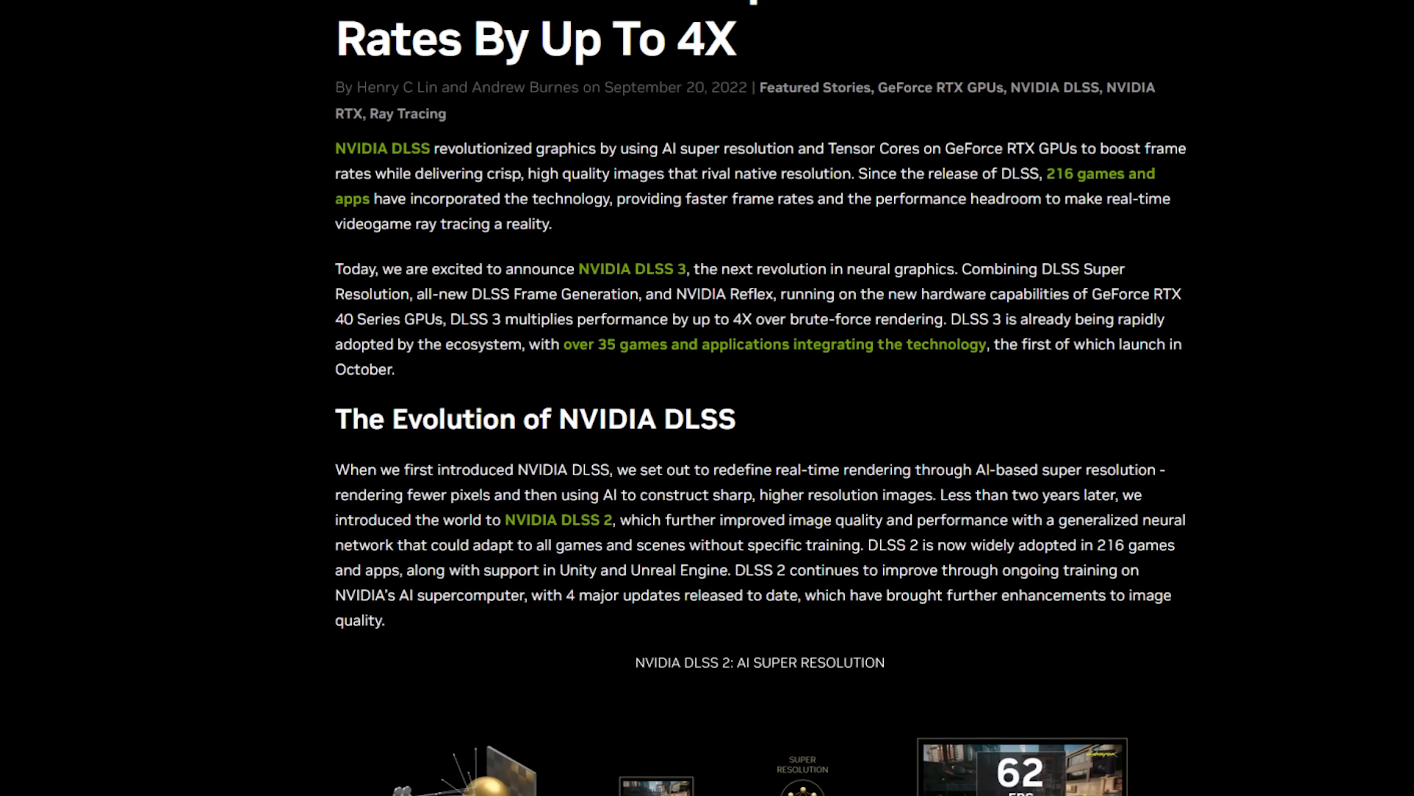
pyautogui.scroll(-3)
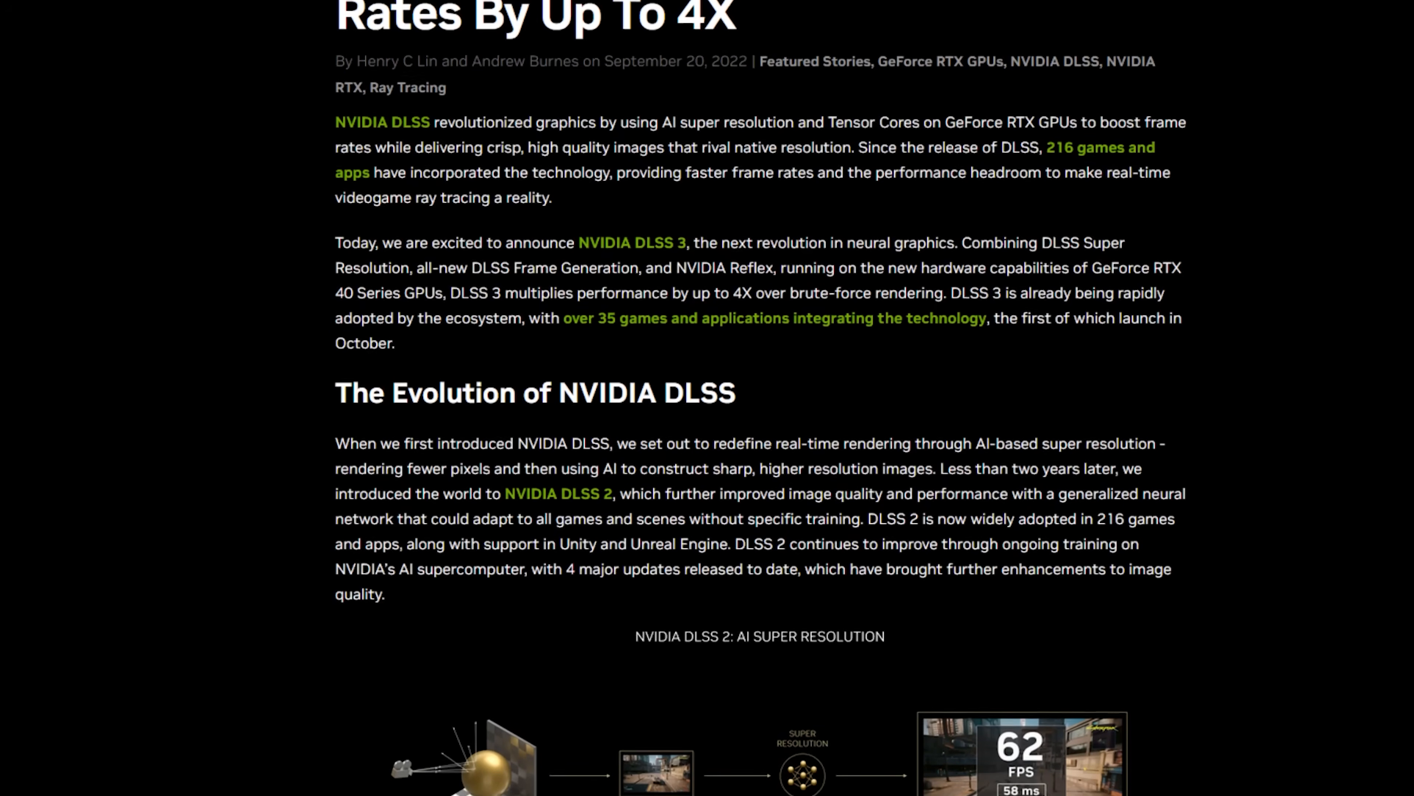
pyautogui.scroll(-3)
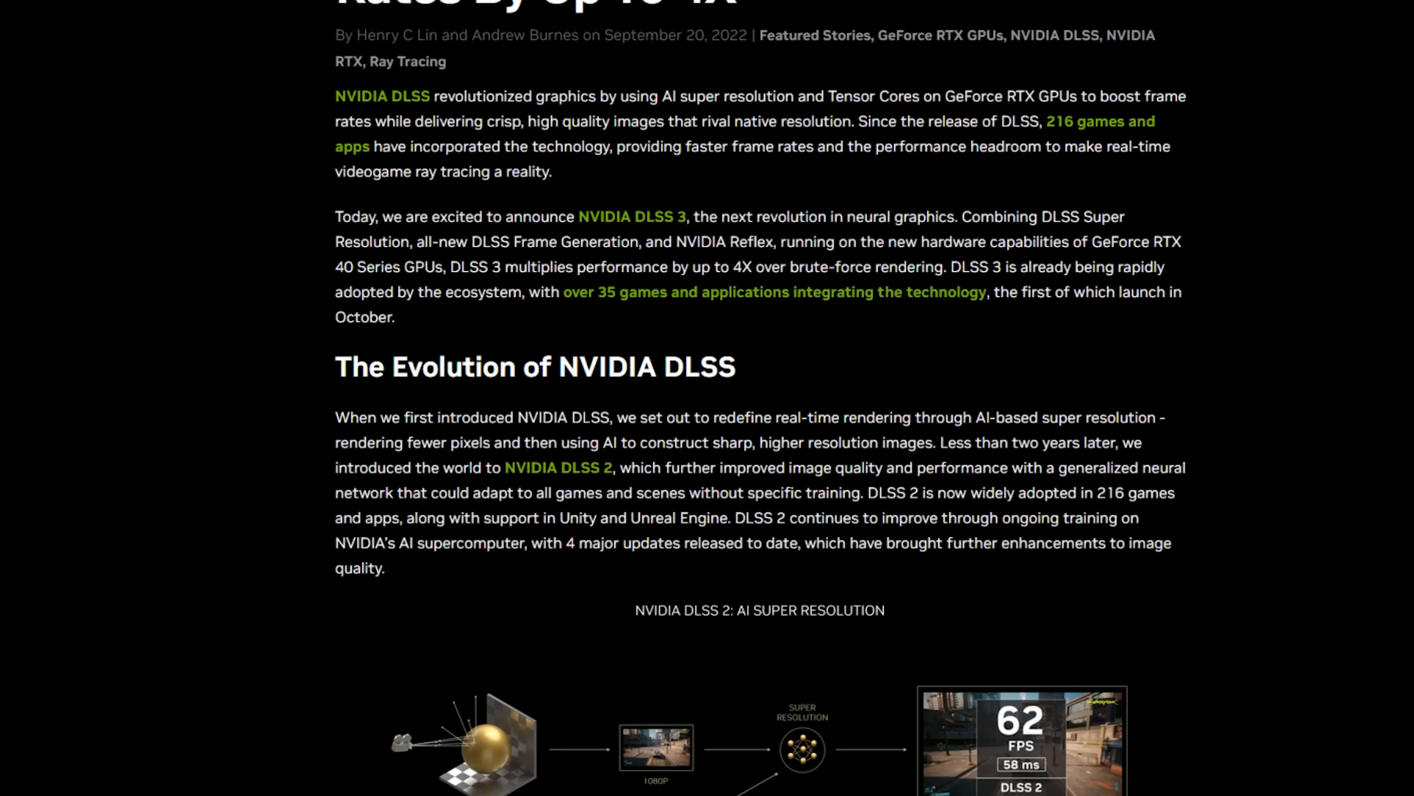
pyautogui.scroll(-3)
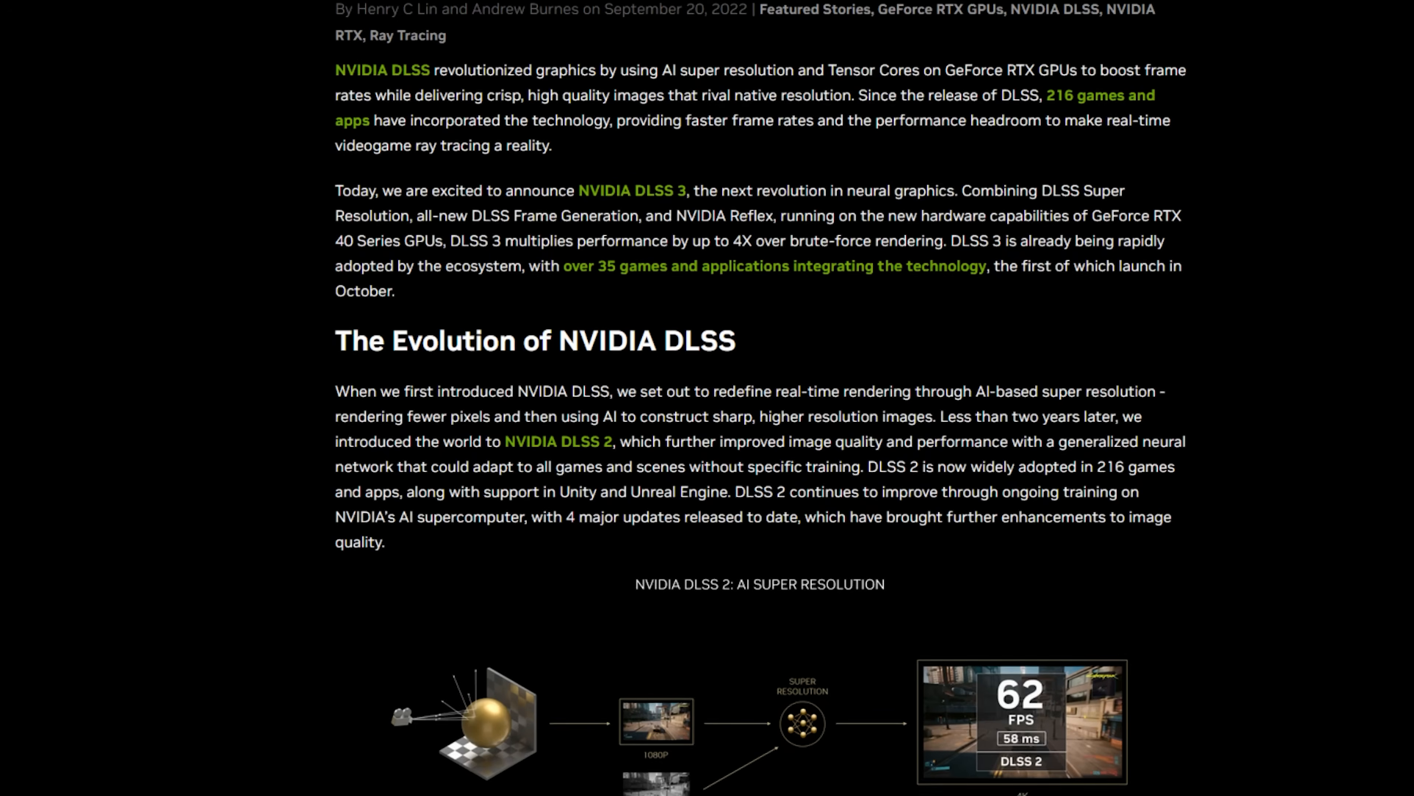
pyautogui.scroll(-3)
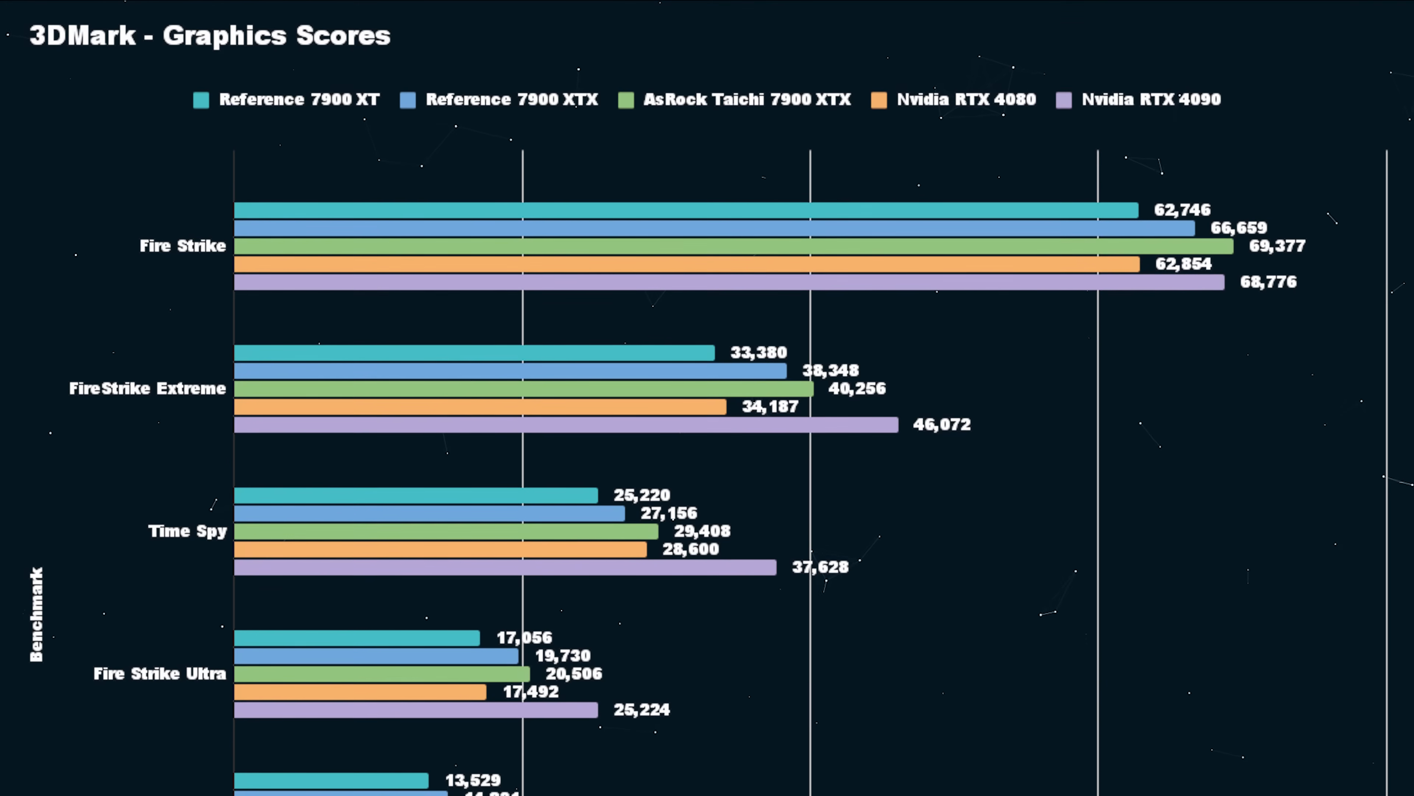
pyautogui.scroll(-3)
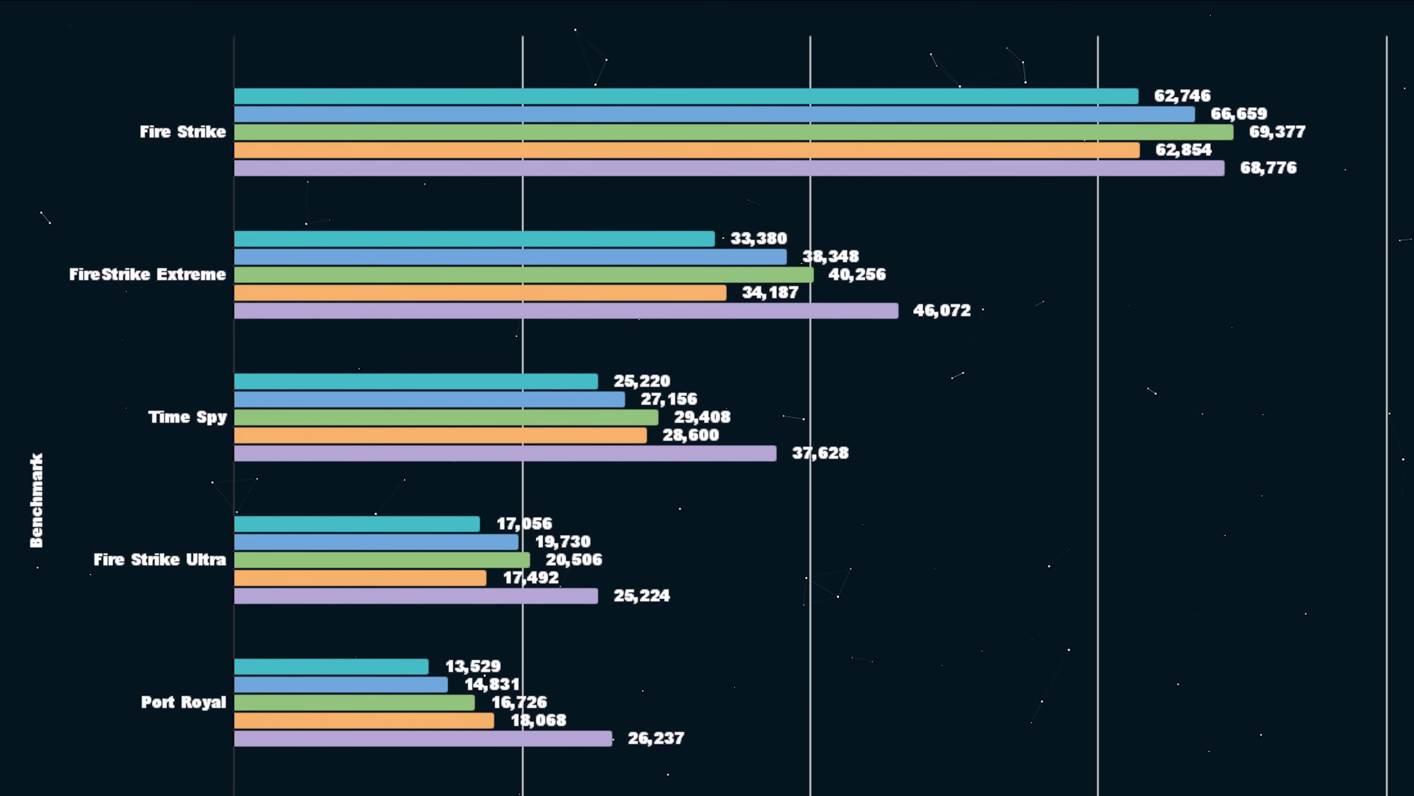
pyautogui.scroll(-3)
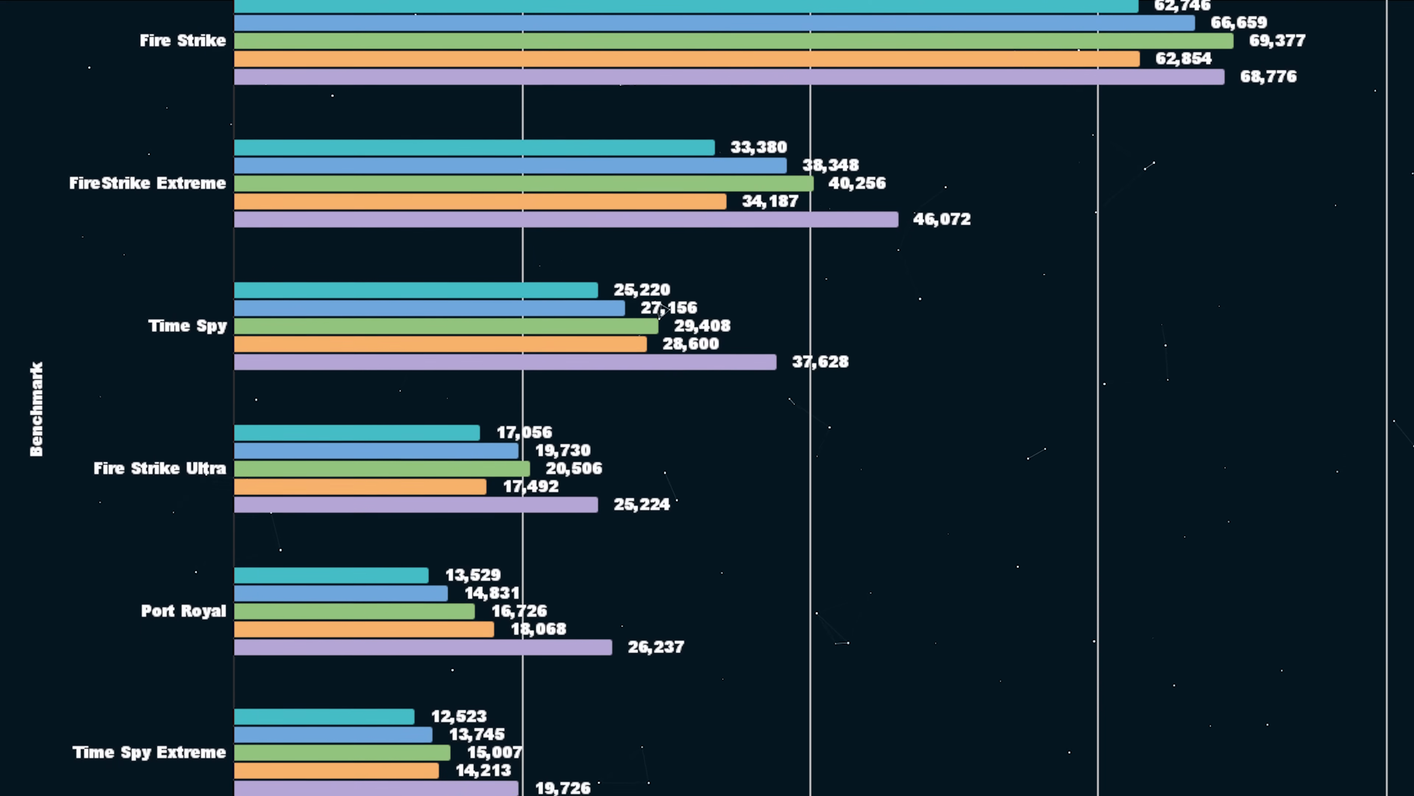
pyautogui.scroll(-3)
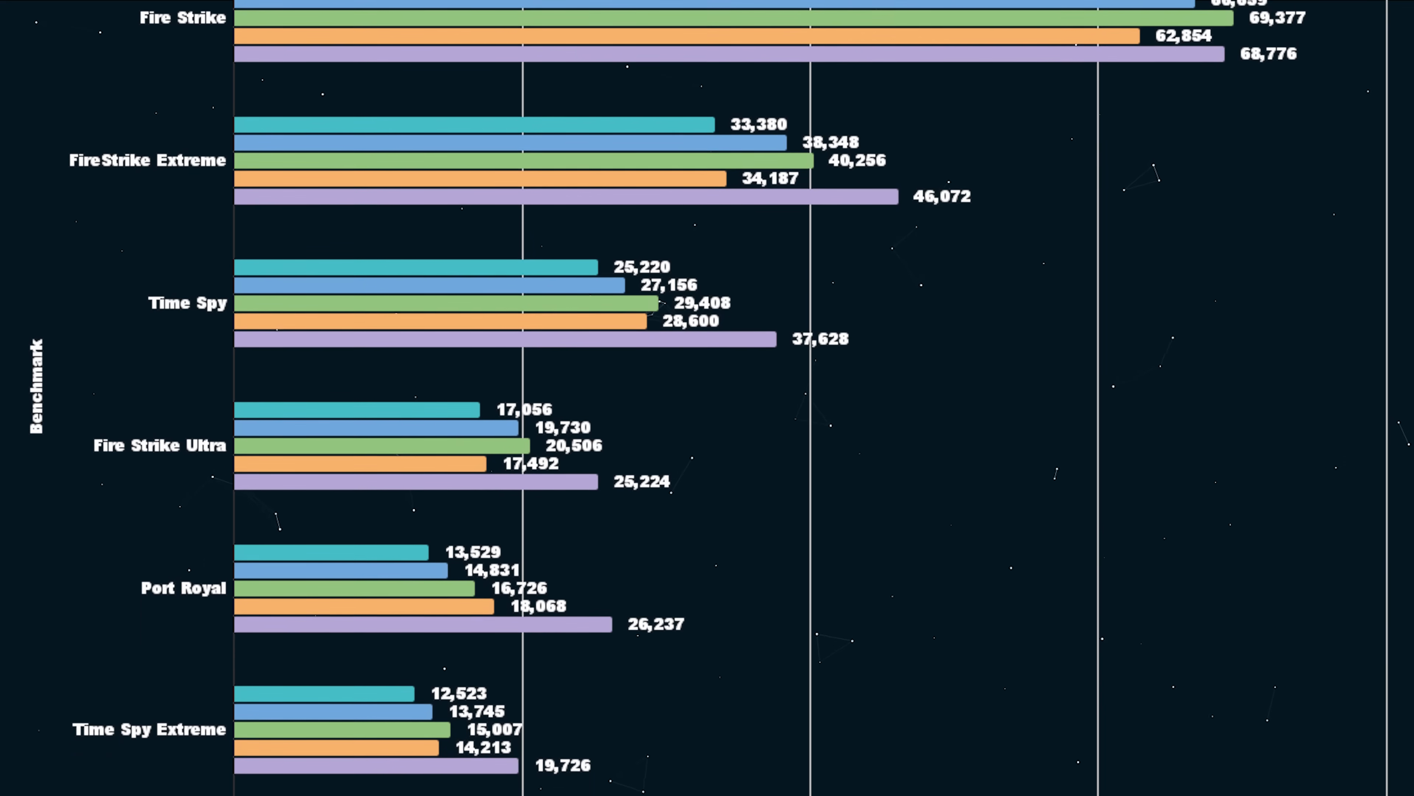
pyautogui.scroll(-3)
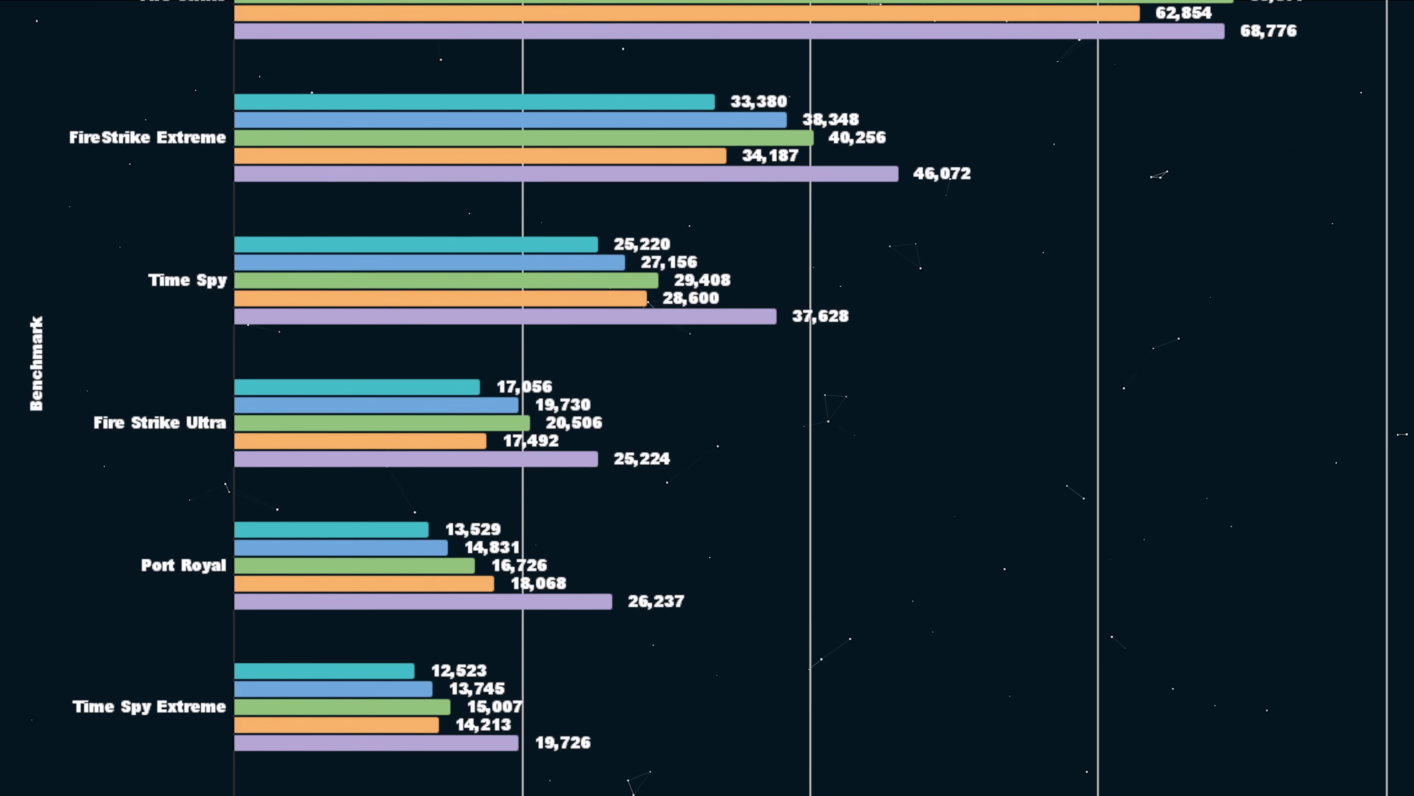
pyautogui.scroll(-3)
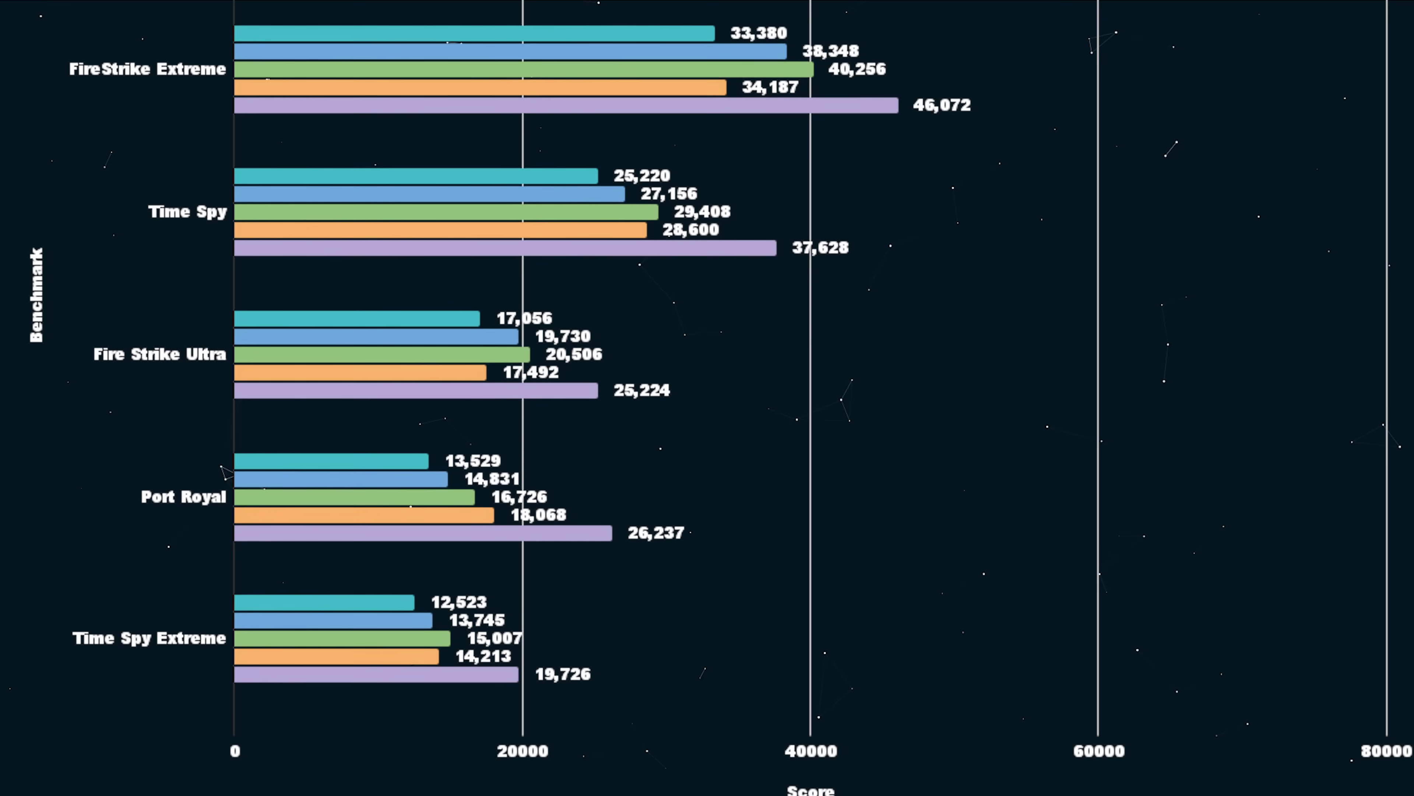
pyautogui.scroll(-3)
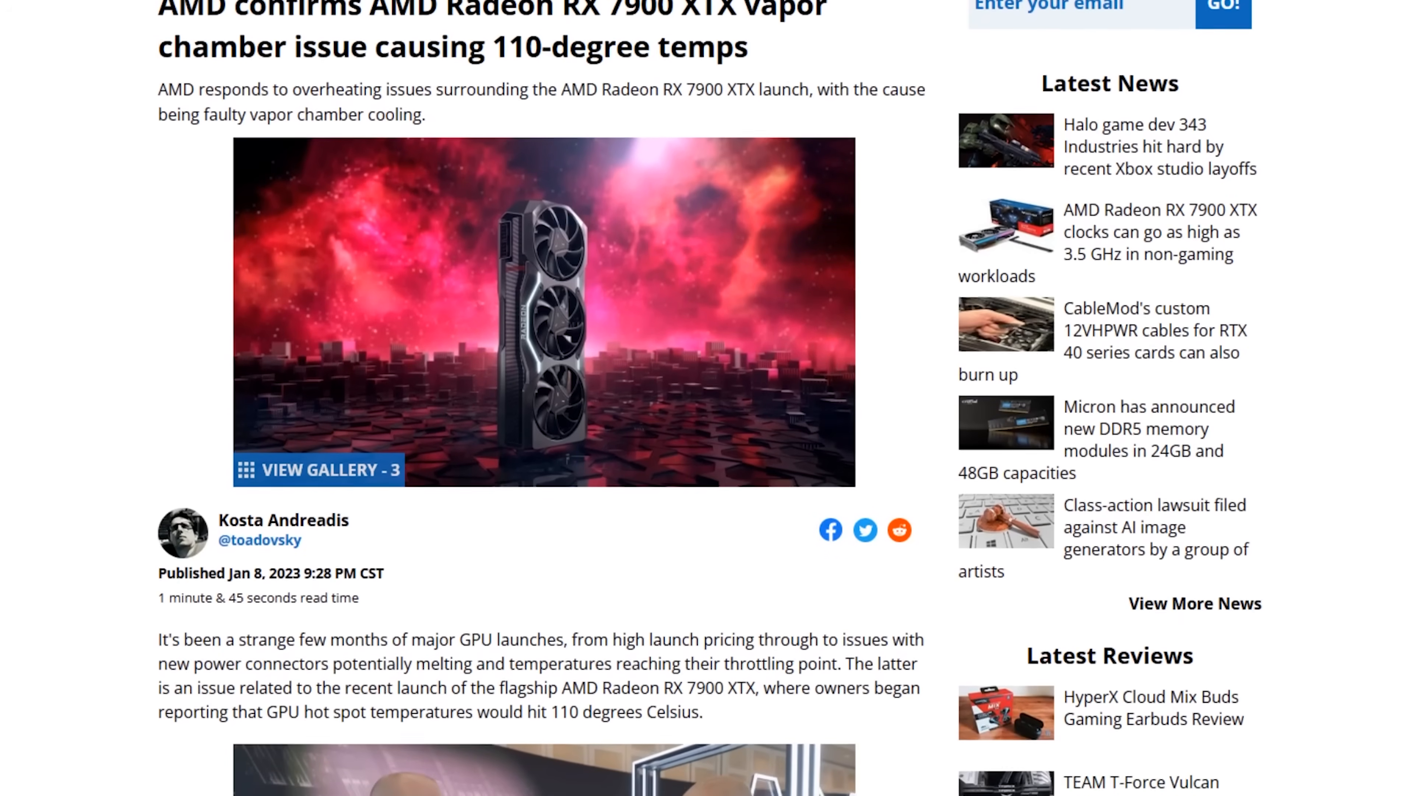
pyautogui.scroll(-3)
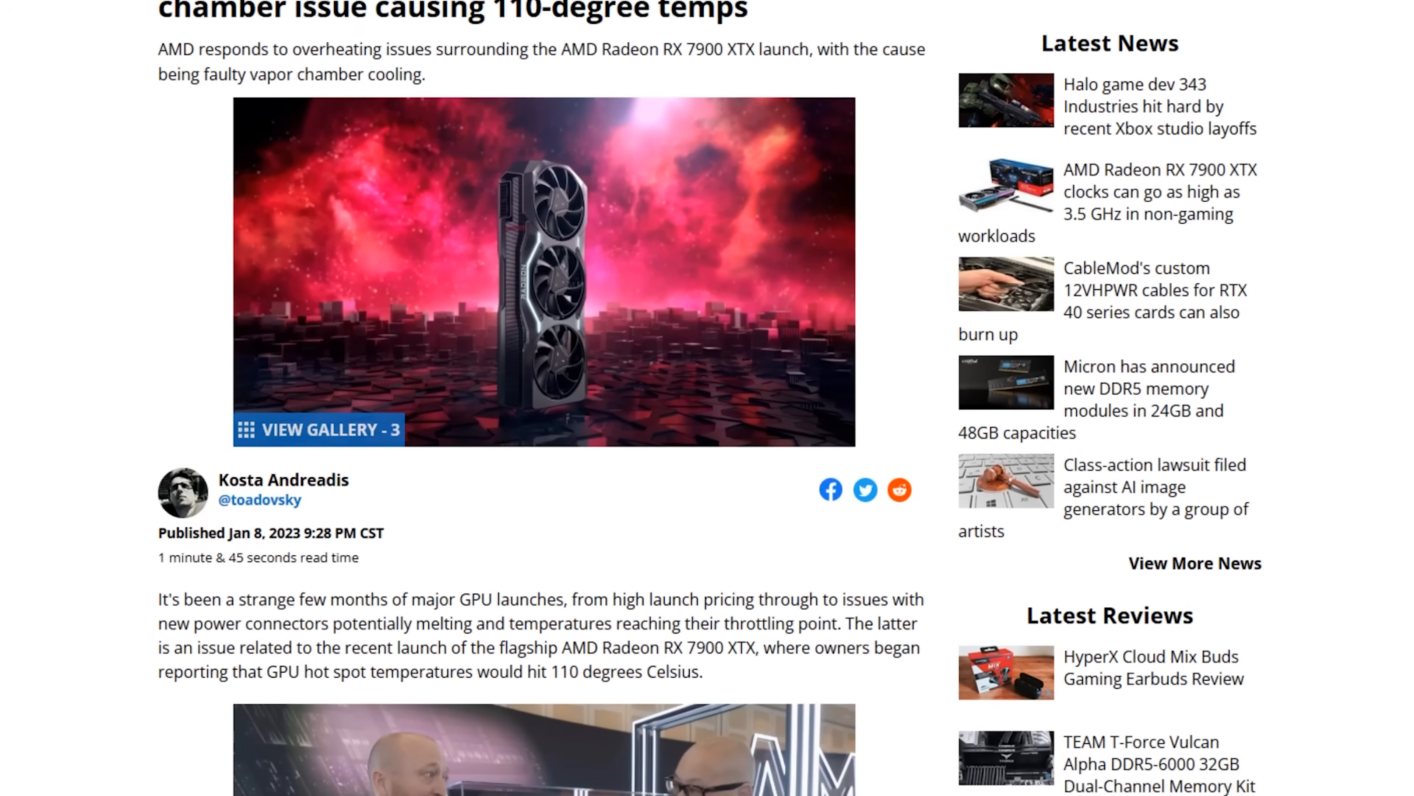
pyautogui.scroll(-3)
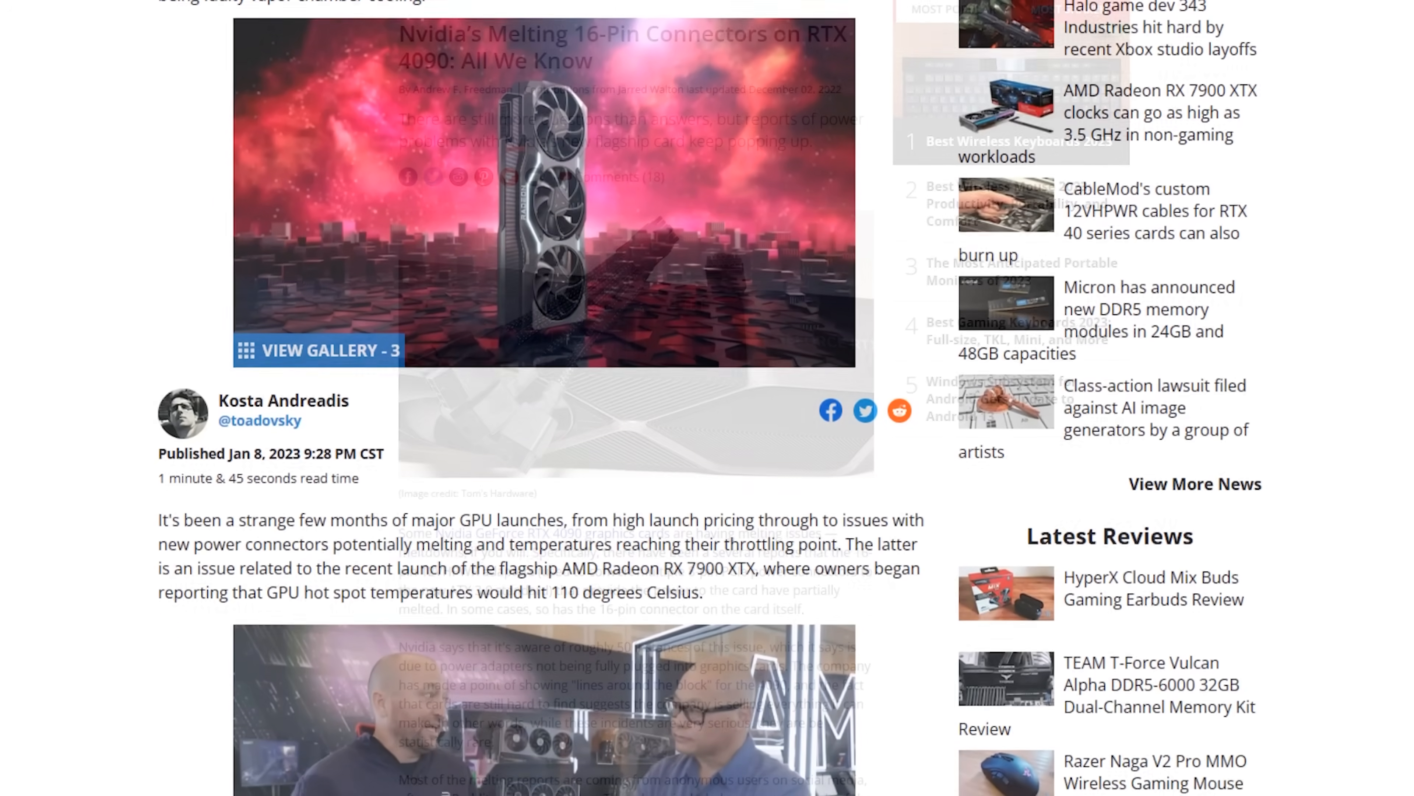
pyautogui.scroll(-3)
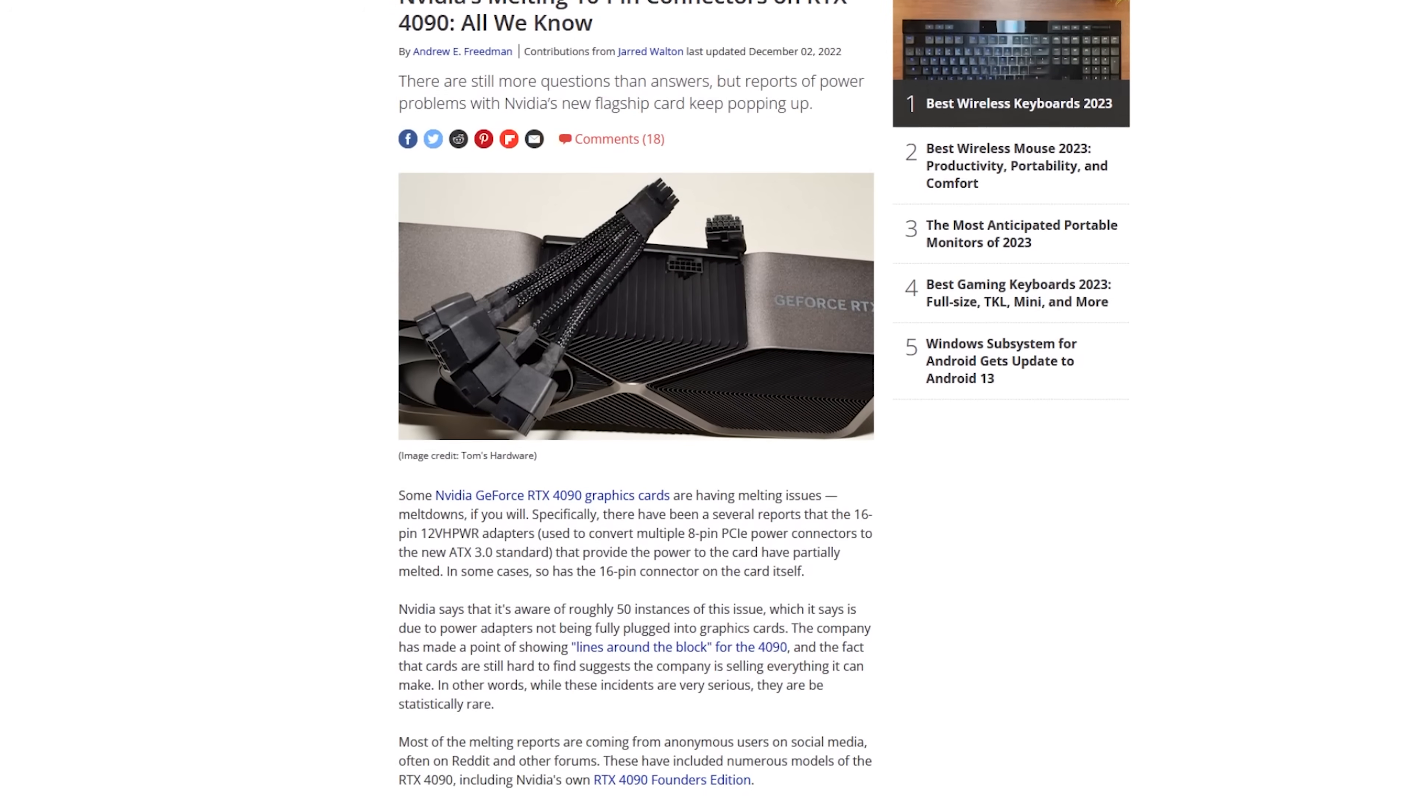